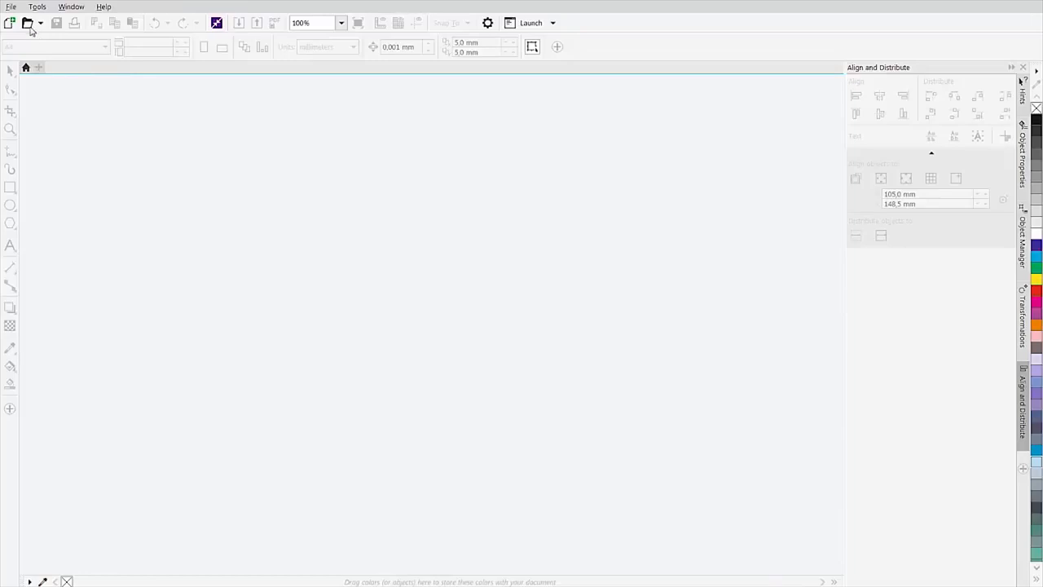
Step: Open the Glass-engraving.cdr drawing with the water drop logo
click(31, 22)
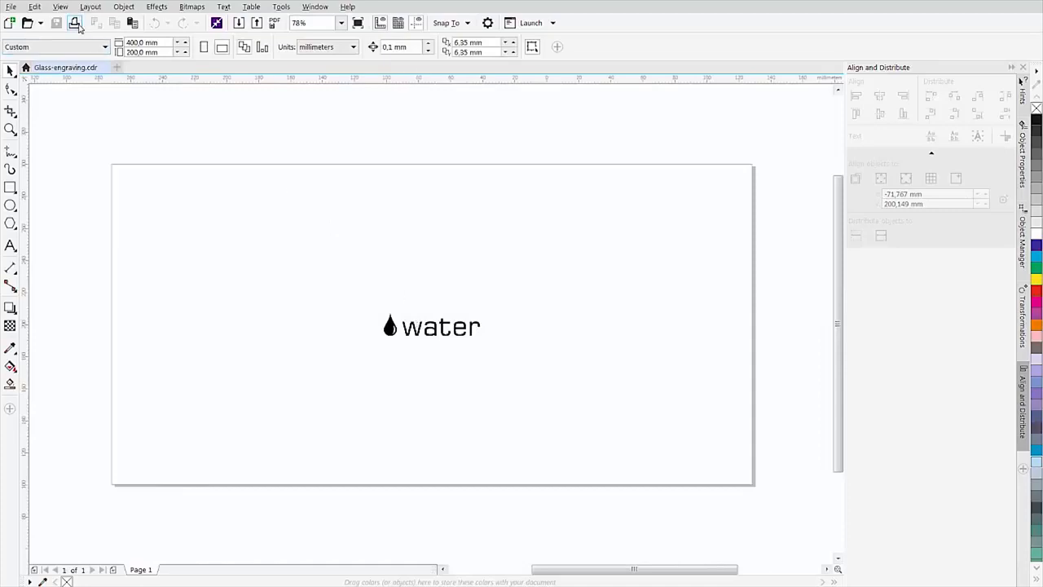
Step: In Print layout, reposition the water graphic to Right center
click(73, 23)
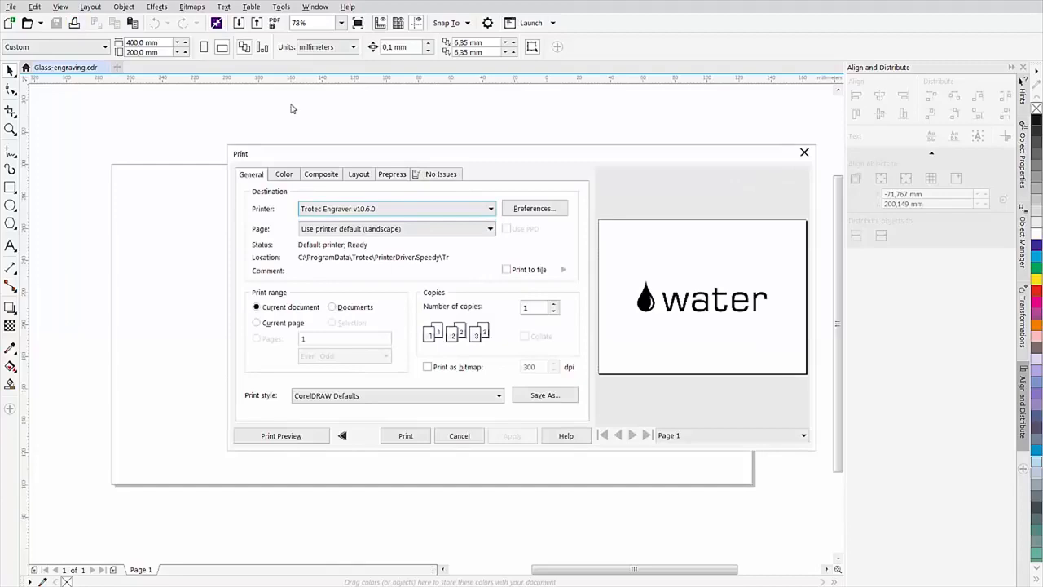
click(358, 173)
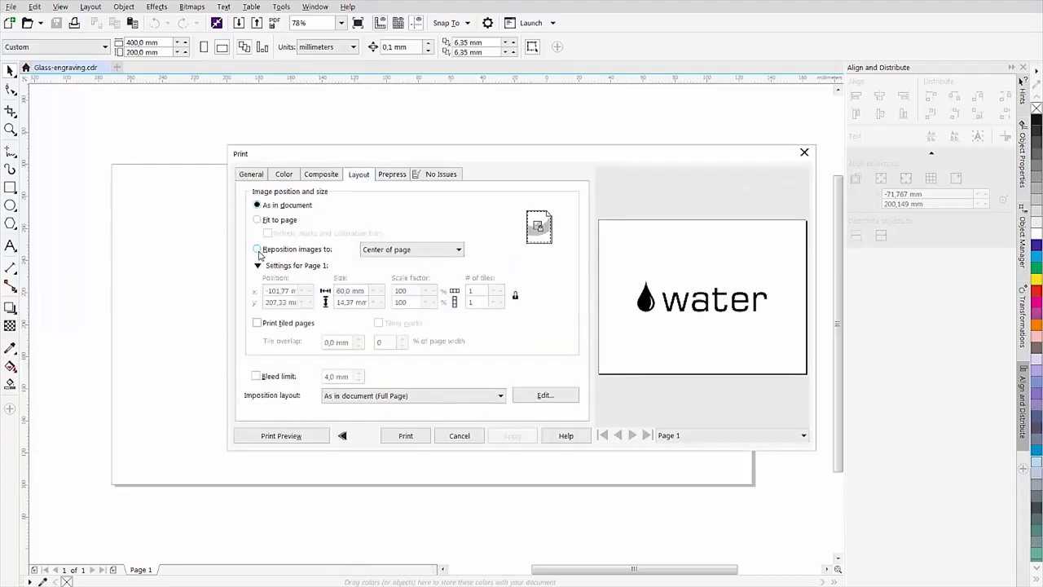
click(257, 249)
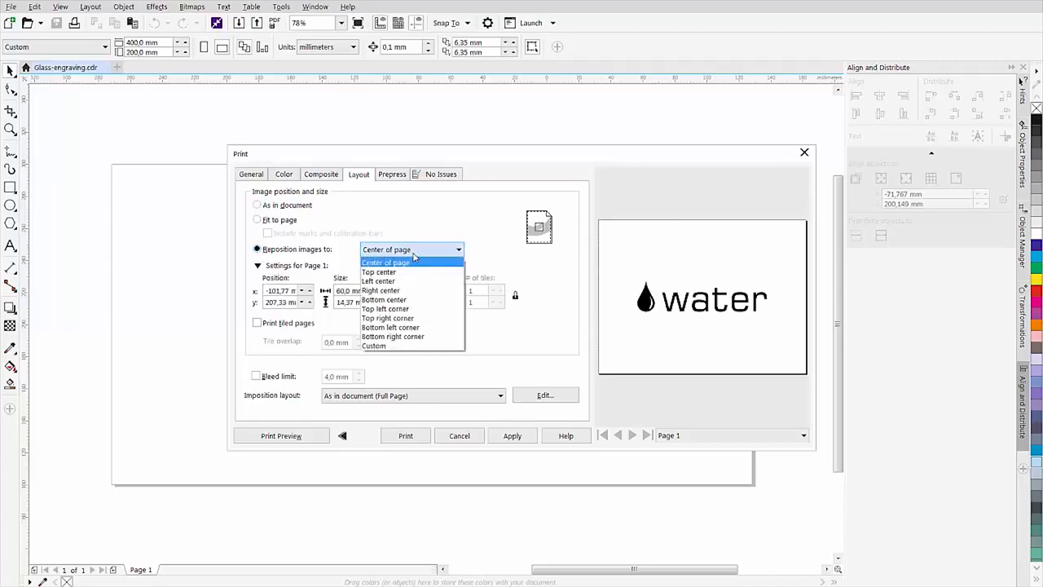
click(379, 291)
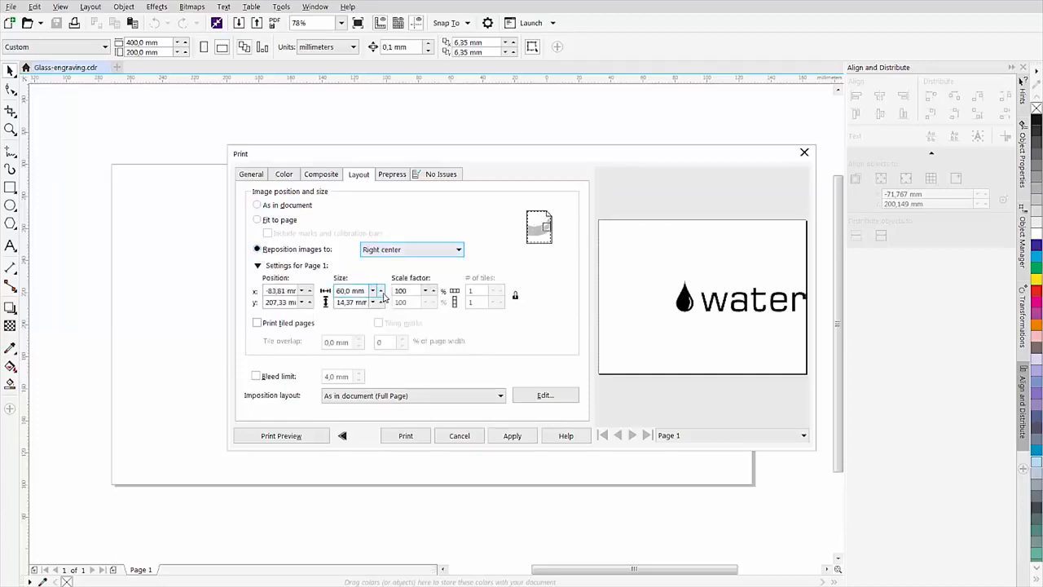
mouse_move(383, 291)
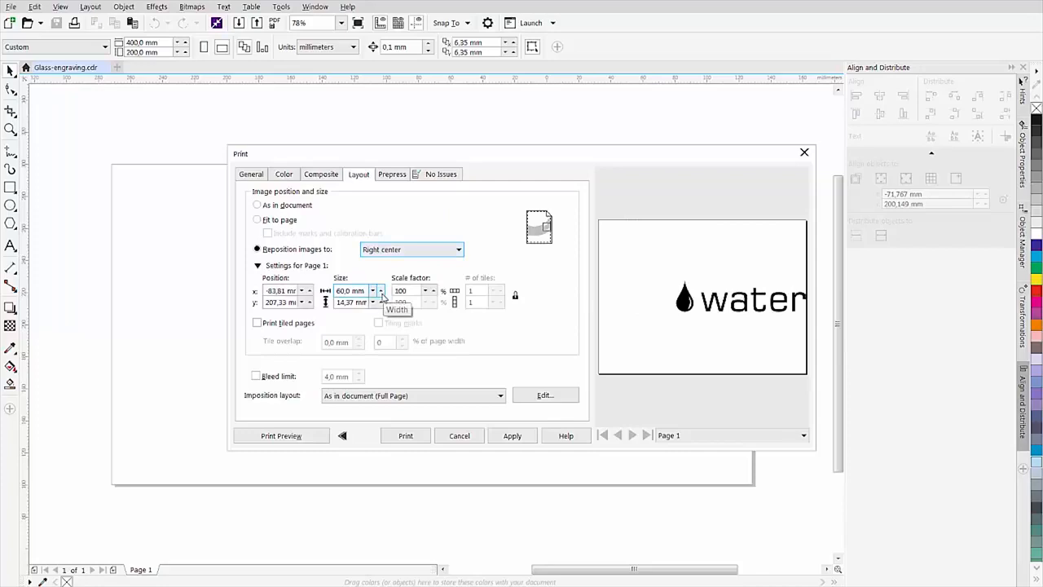
click(250, 174)
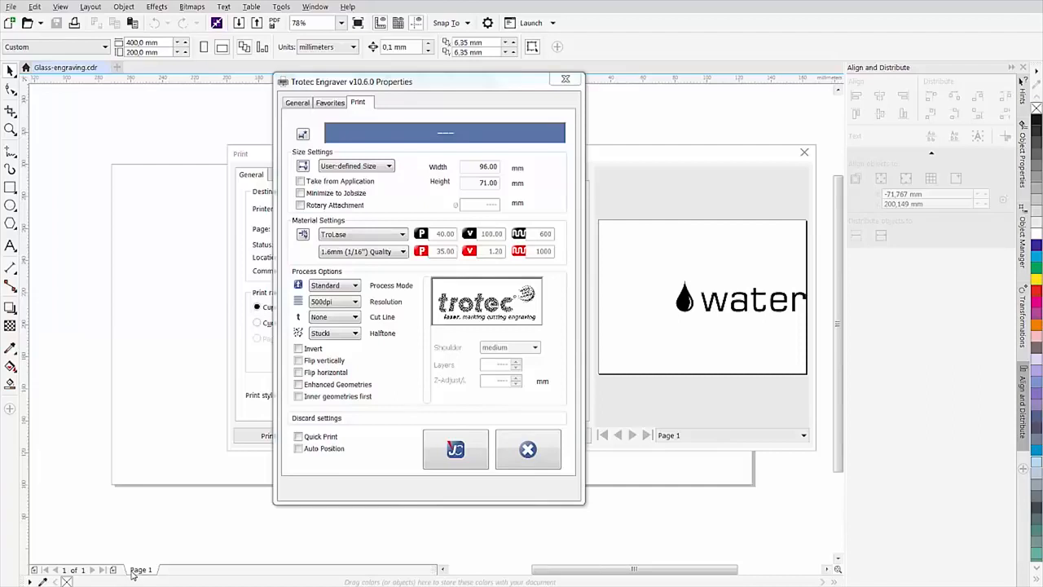
mouse_move(278, 236)
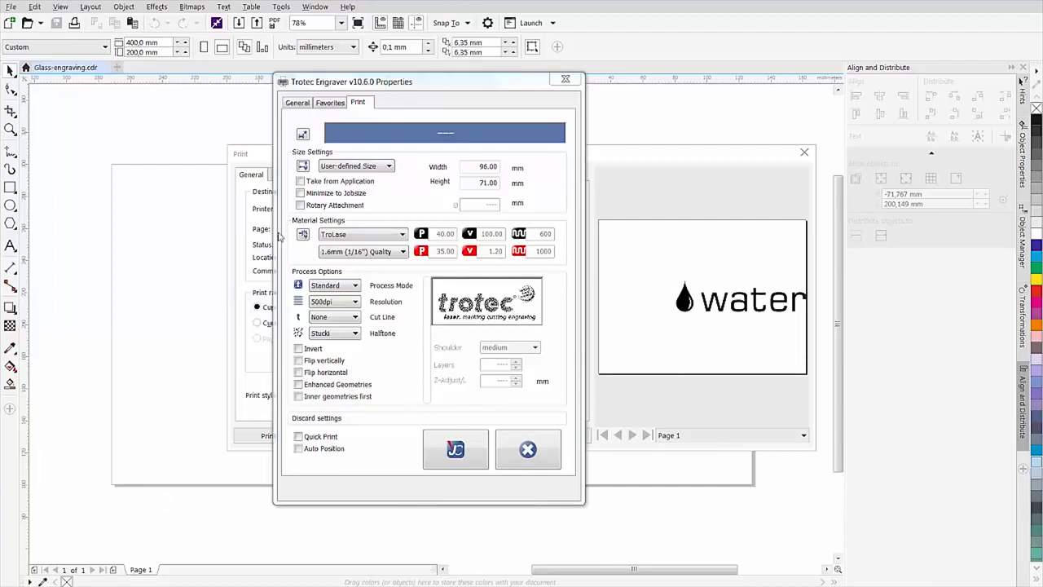
Step: Enable Rotary Attachment with a 15 mm job height and edit the glass diameter
click(299, 204)
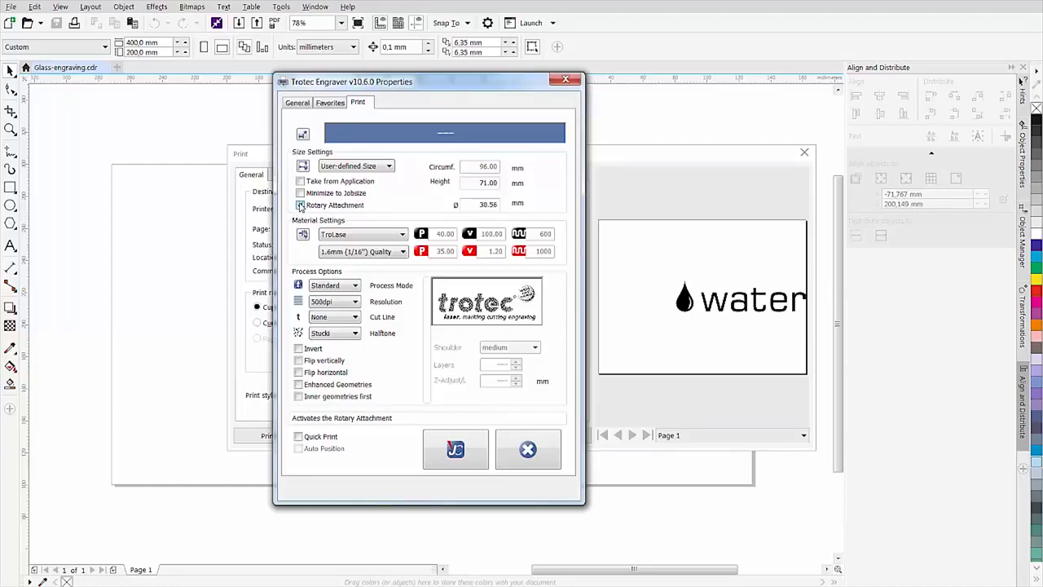
click(300, 205)
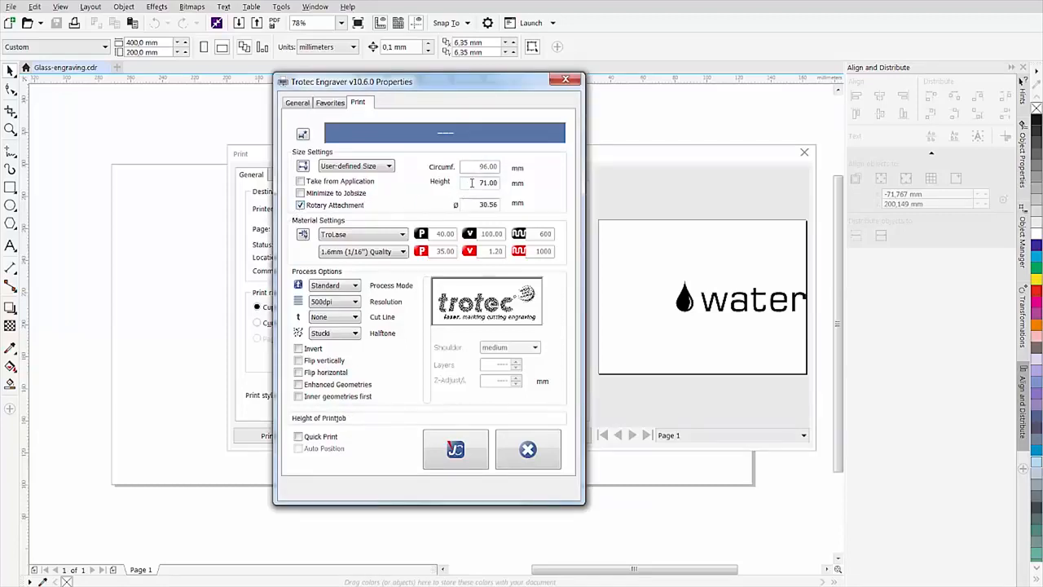
triple_click(484, 182)
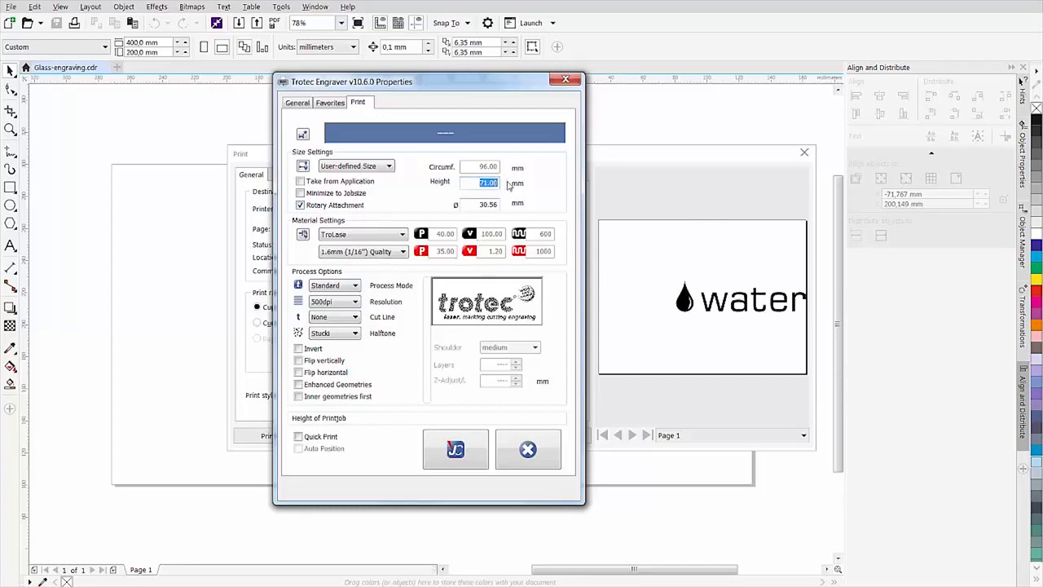
mouse_move(499, 186)
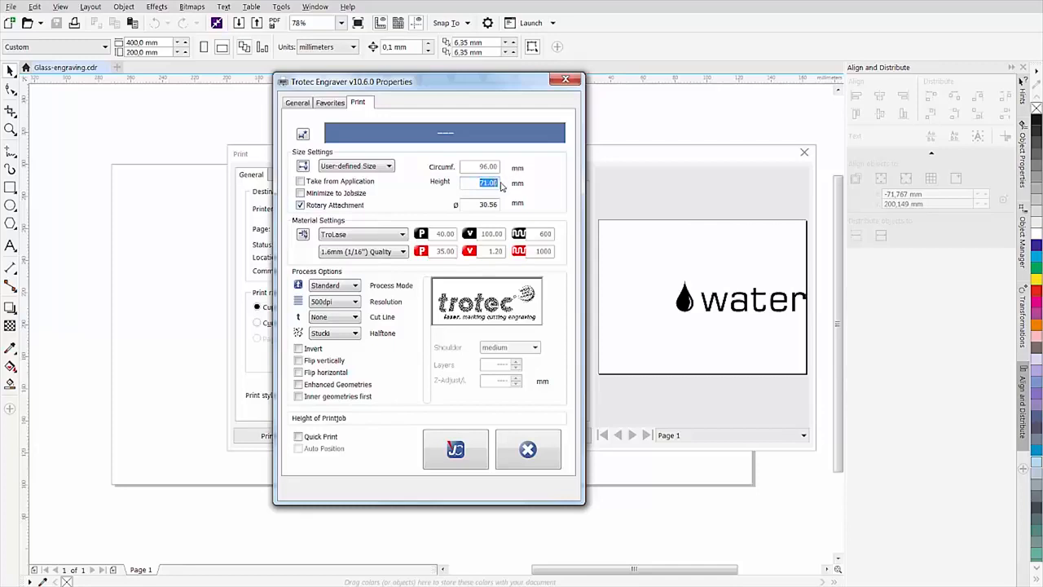
text(15)
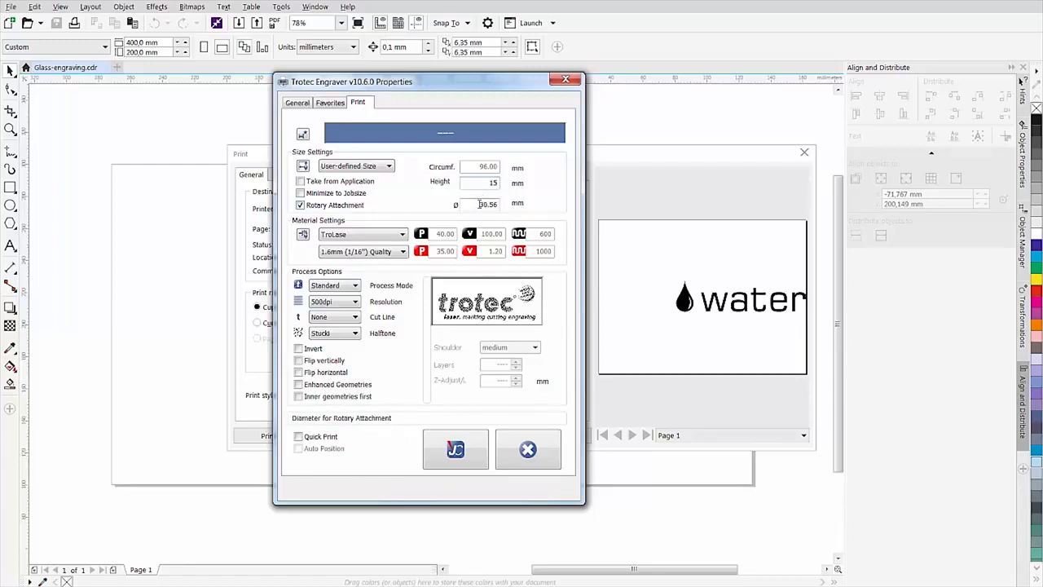
click(480, 182)
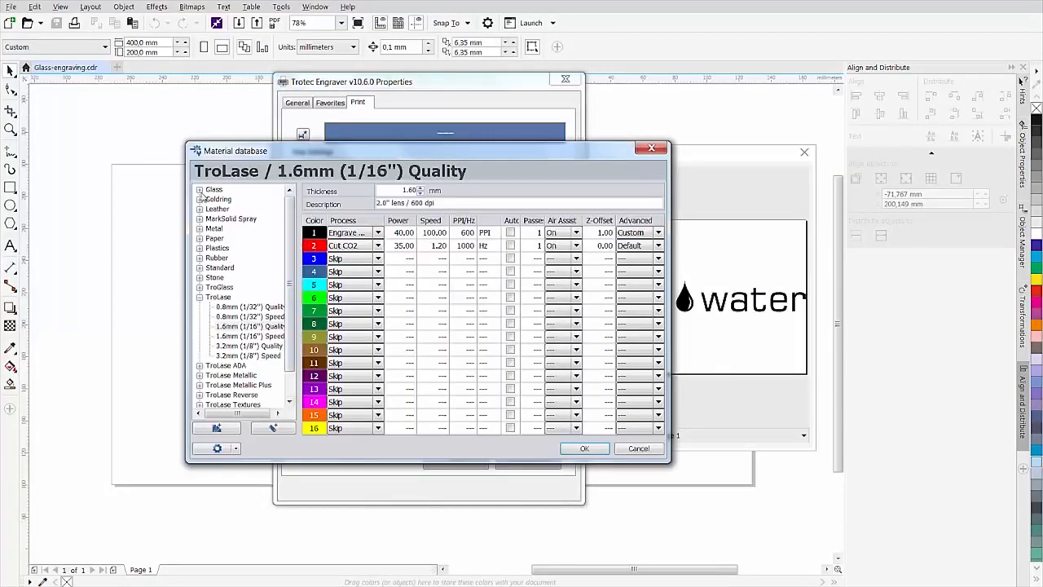
Step: Apply the Glass > Drinking Glas material and send the water job to JobControl
click(235, 199)
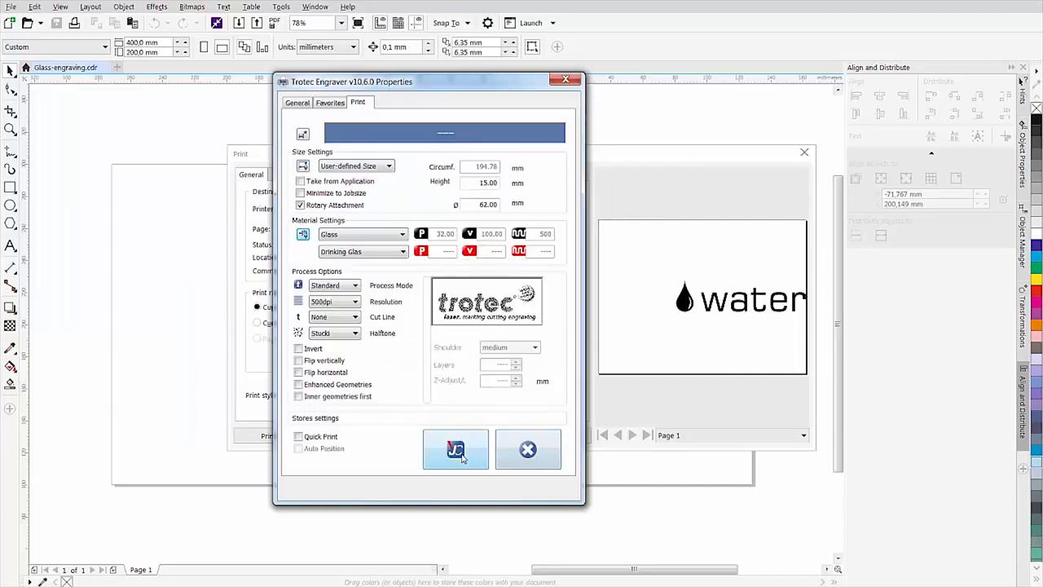
click(455, 449)
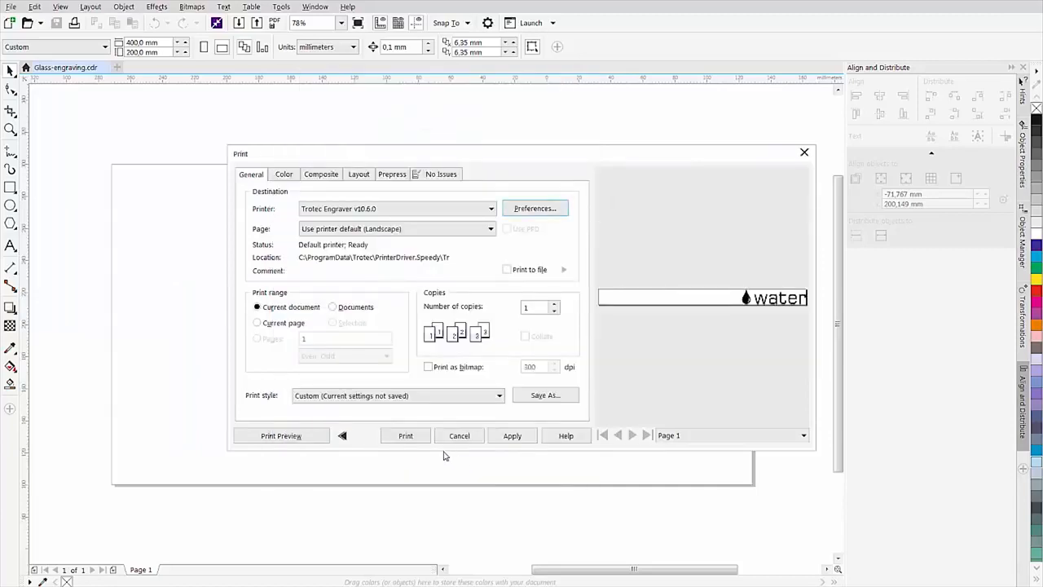
click(459, 436)
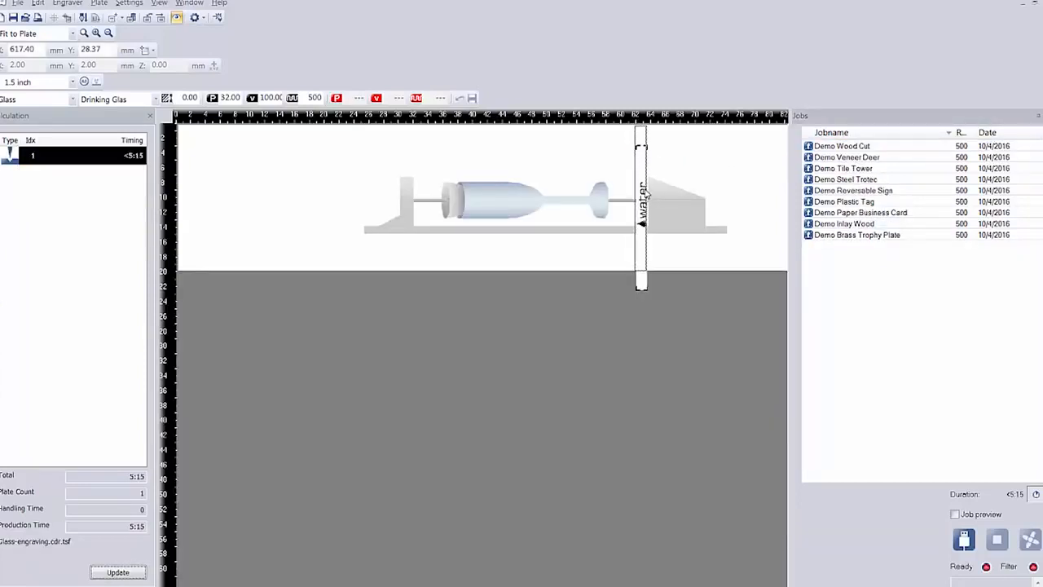
Step: Drag the water job up on the rotary plate to Y 0.00 mm
drag(641, 212, 638, 184)
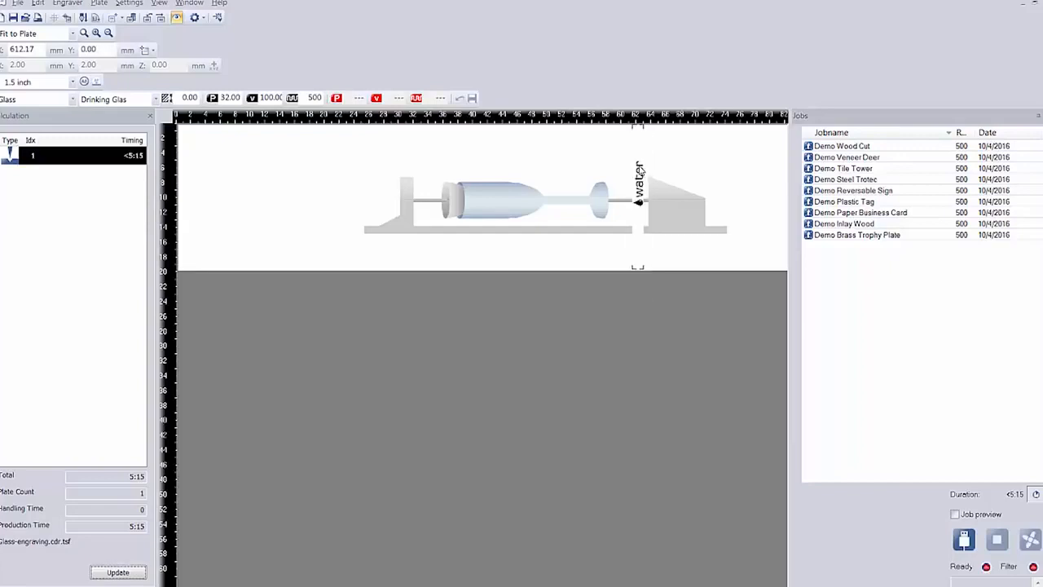
mouse_move(634, 337)
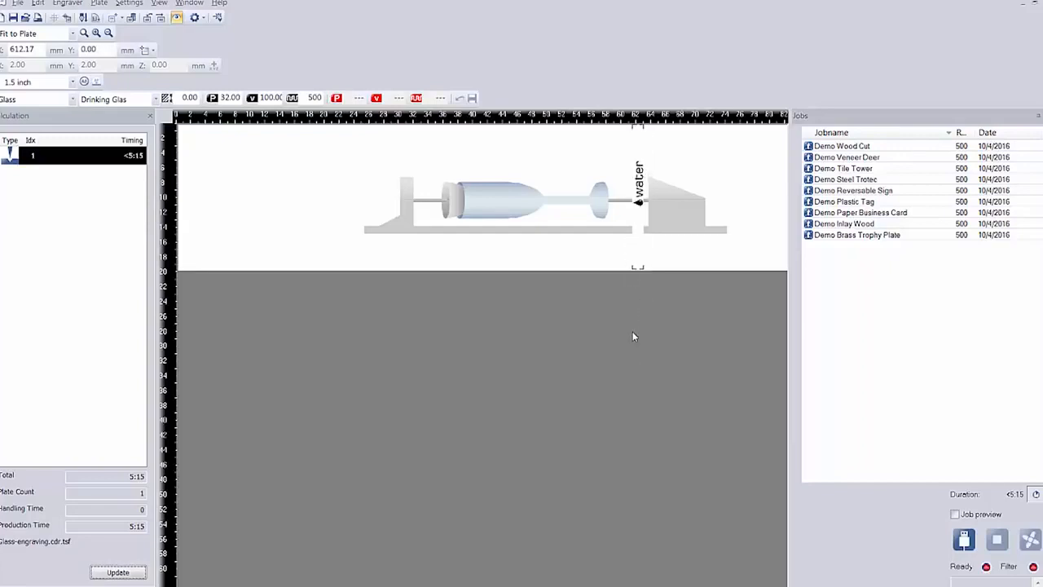